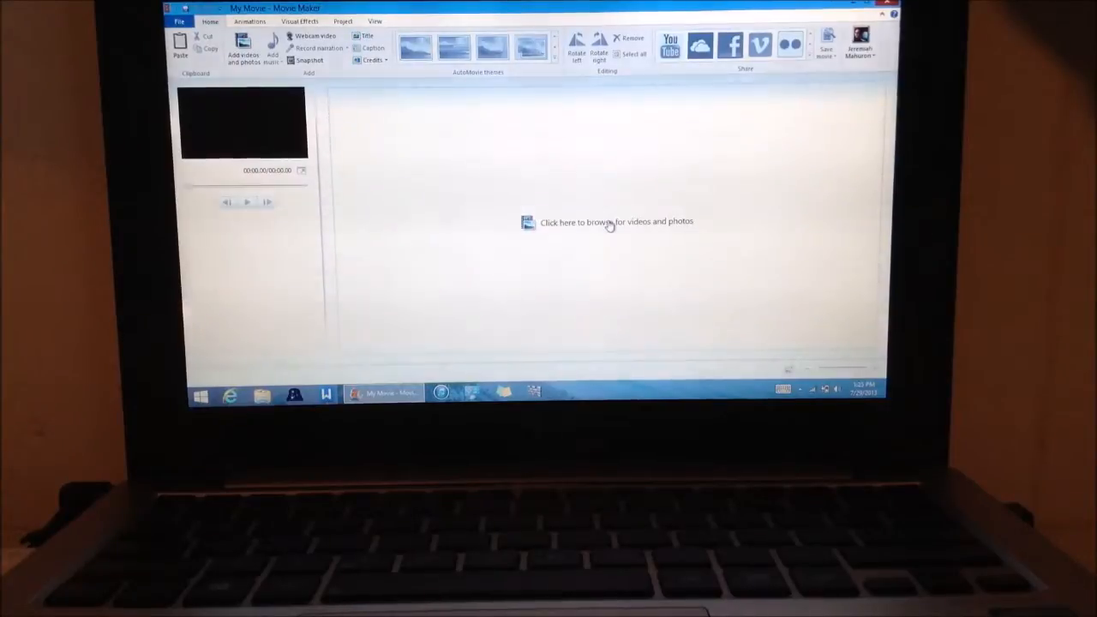
# - Open the add-photos browser and navigate to Documents > Pictures for Videos
pyautogui.click(614, 221)
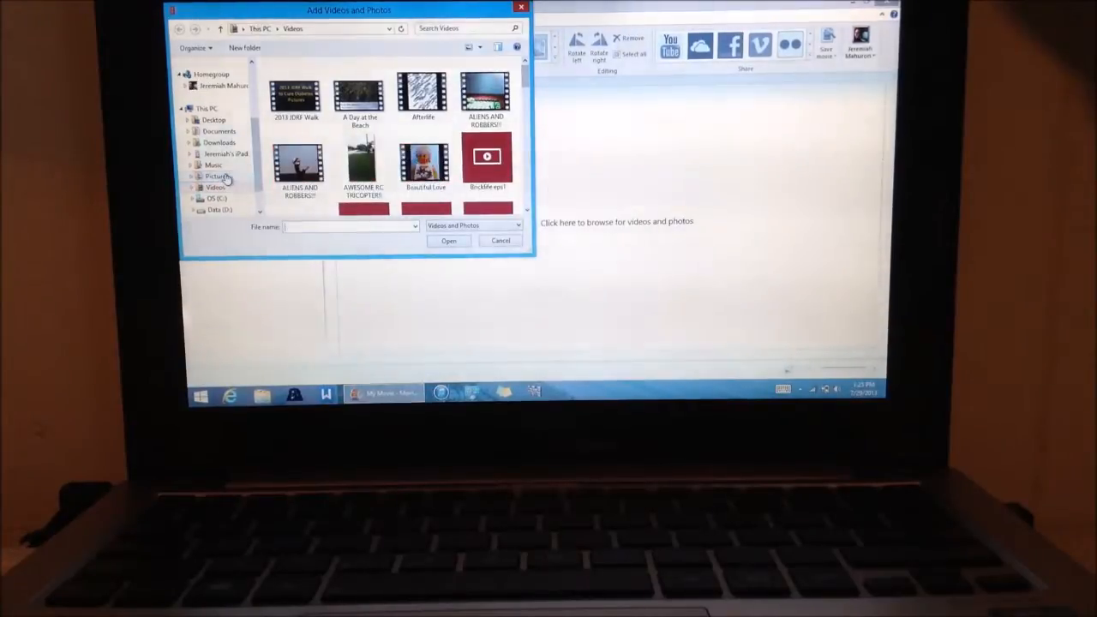
pyautogui.click(217, 175)
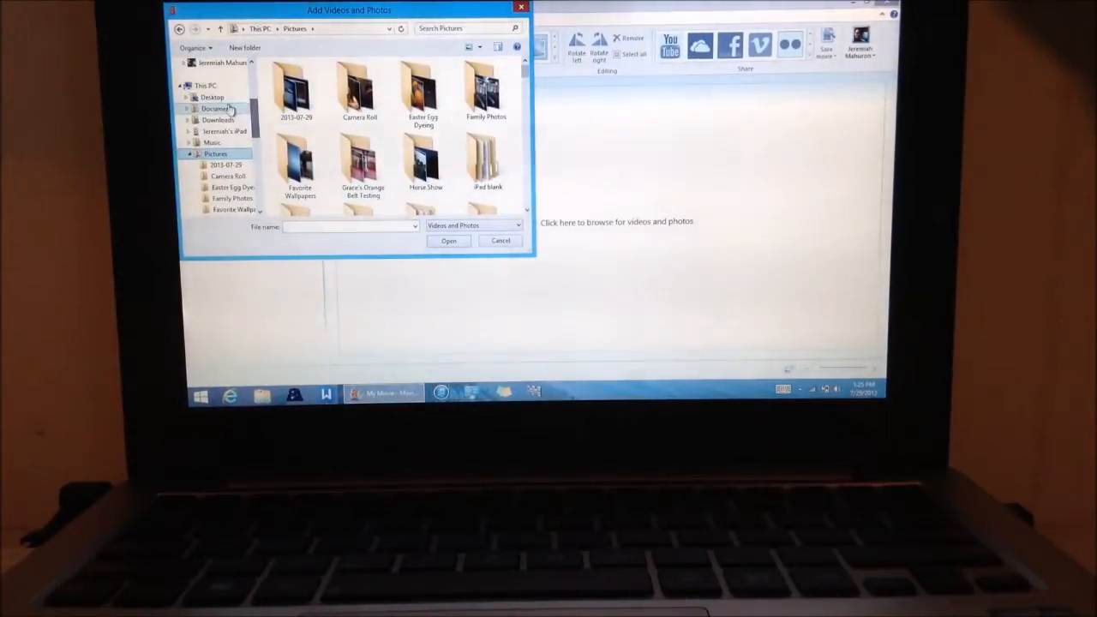
pyautogui.click(219, 109)
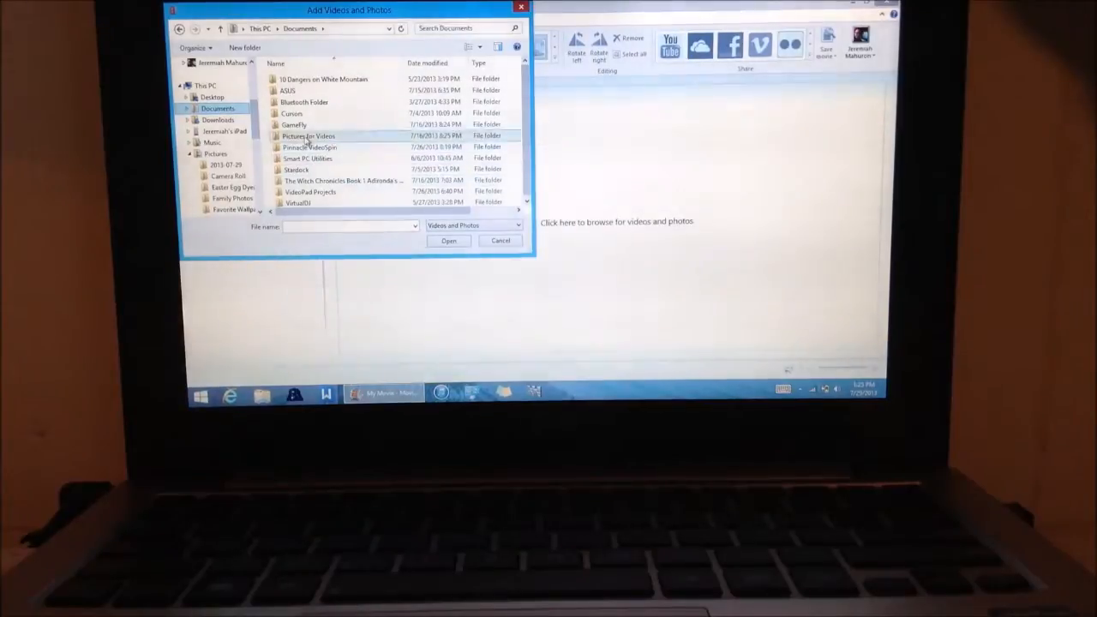
pyautogui.doubleClick(309, 135)
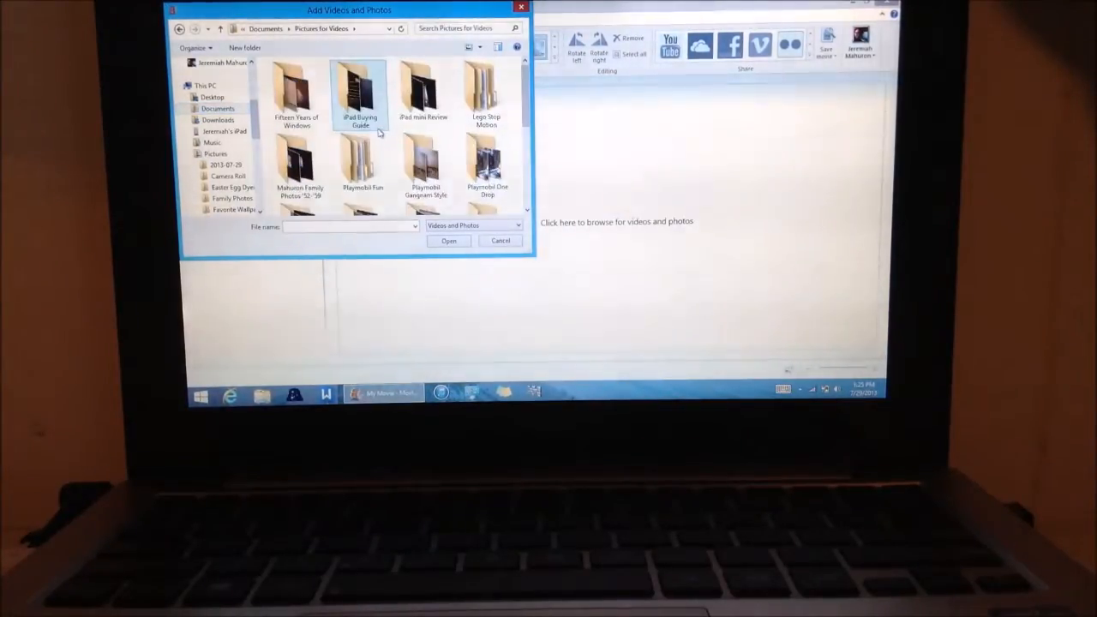
# - Open the Lego Stop Motion folder and import all its photos into the storyboard
pyautogui.doubleClick(490, 93)
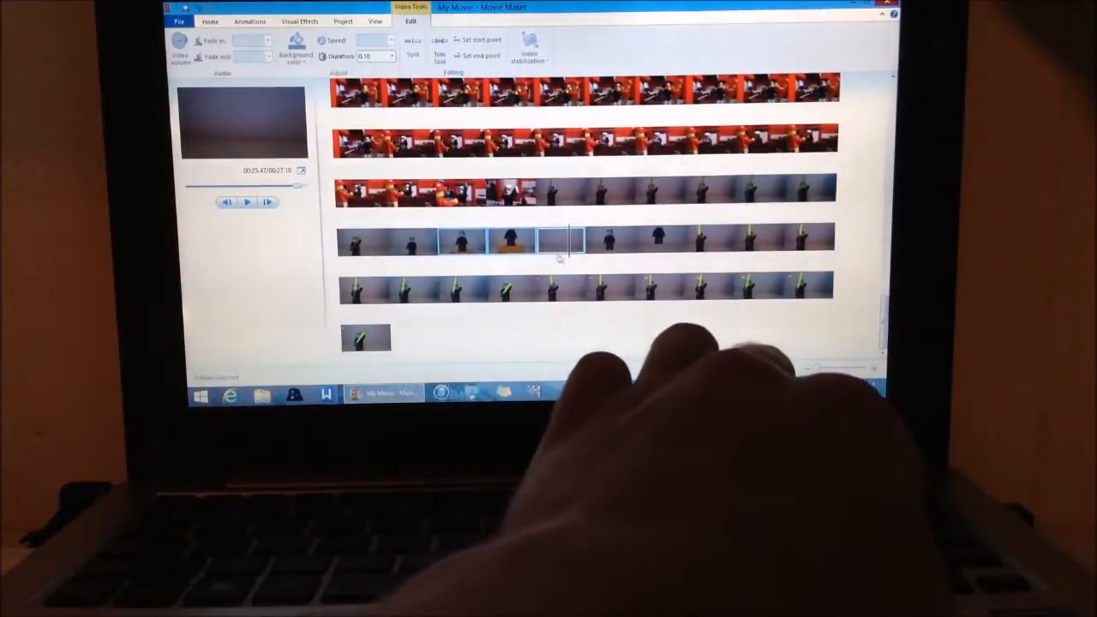
# - Remove the unwanted dark-figure frames near the end of the storyboard
pyautogui.rightClick(553, 242)
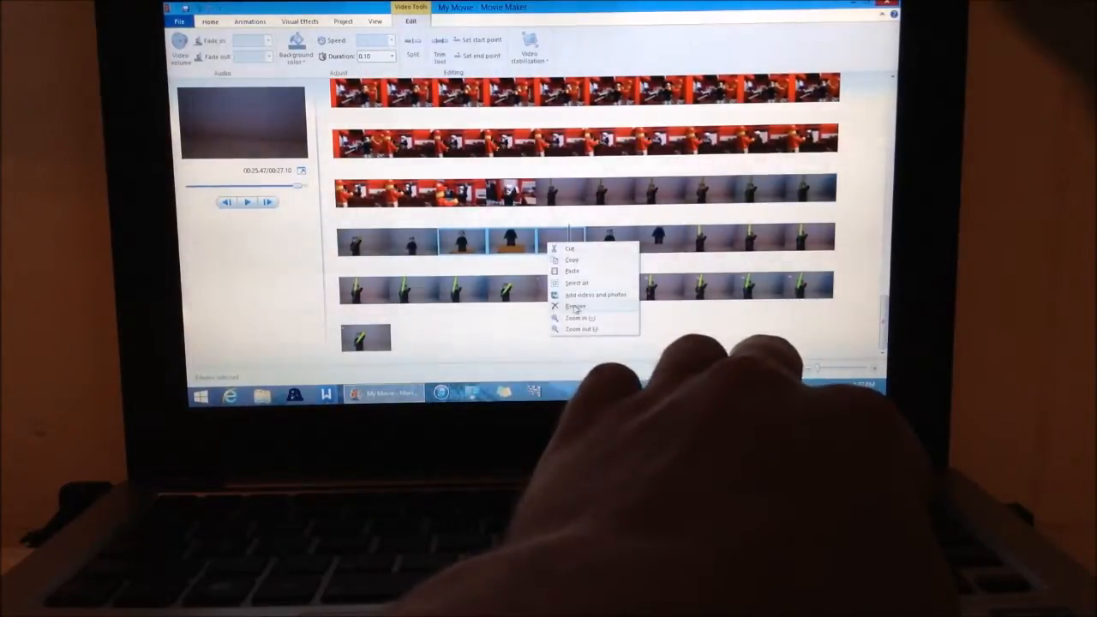
pyautogui.click(574, 306)
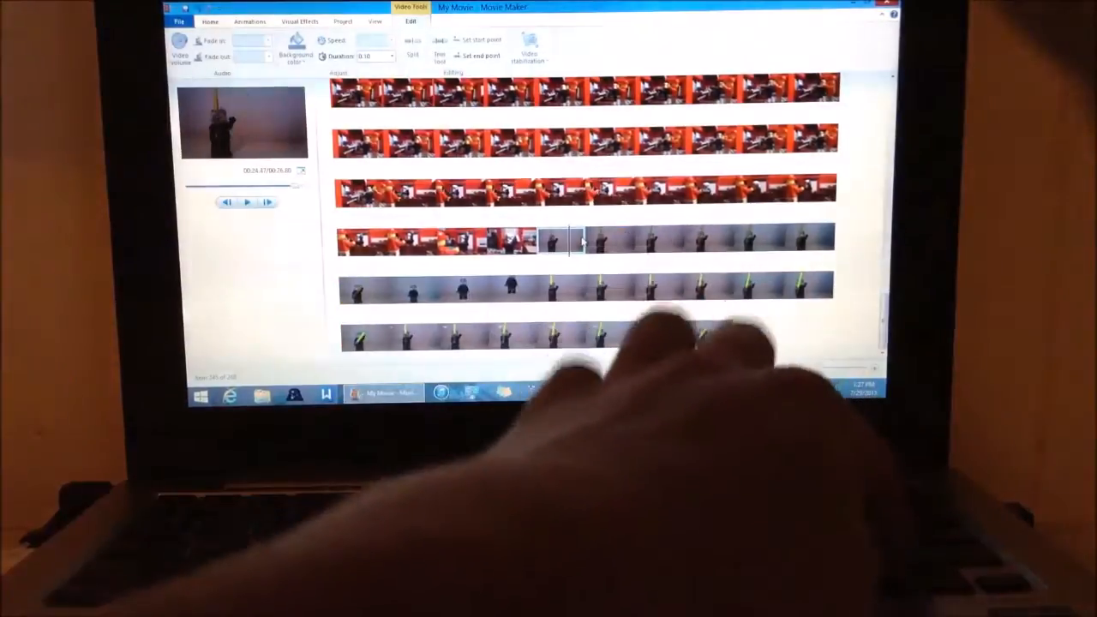
pyautogui.rightClick(600, 242)
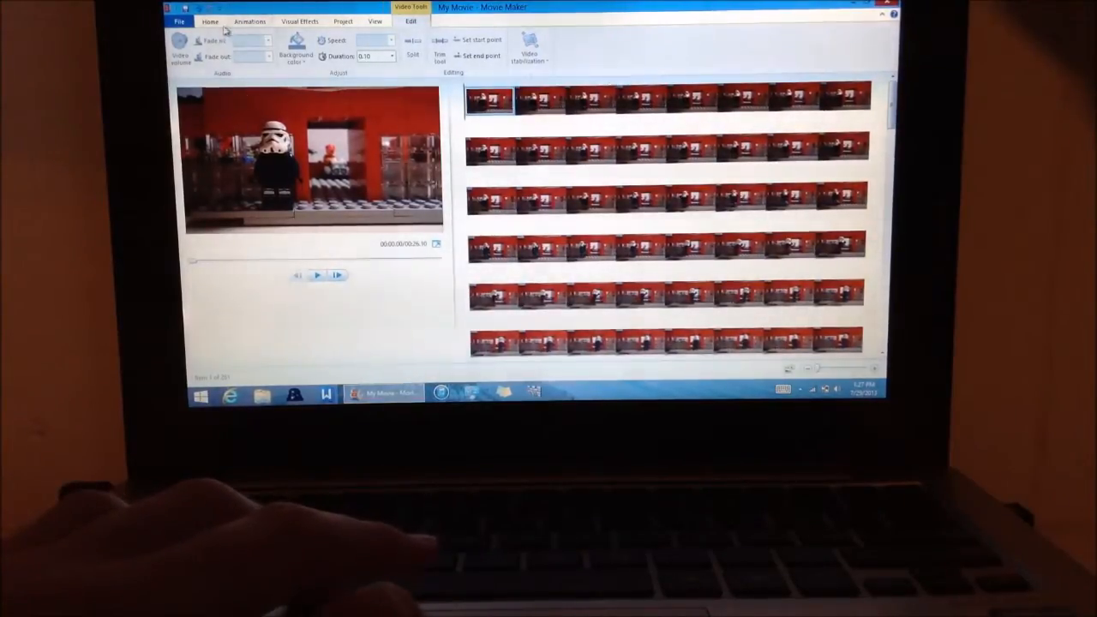
# - Switch the ribbon to the Home tab for title and media commands
pyautogui.click(219, 21)
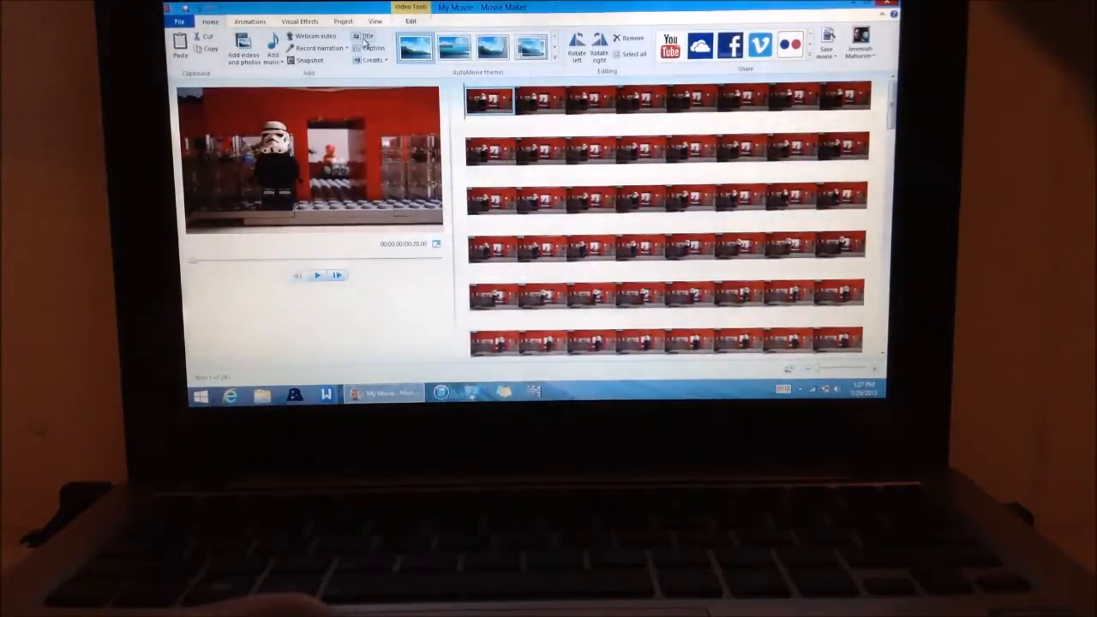
# - Add a caption over the first frame: 'Phone Shopping' and 'A jerthelegofreak Studios Brickfilm'
pyautogui.click(367, 36)
pyautogui.write('Phone Shopping')
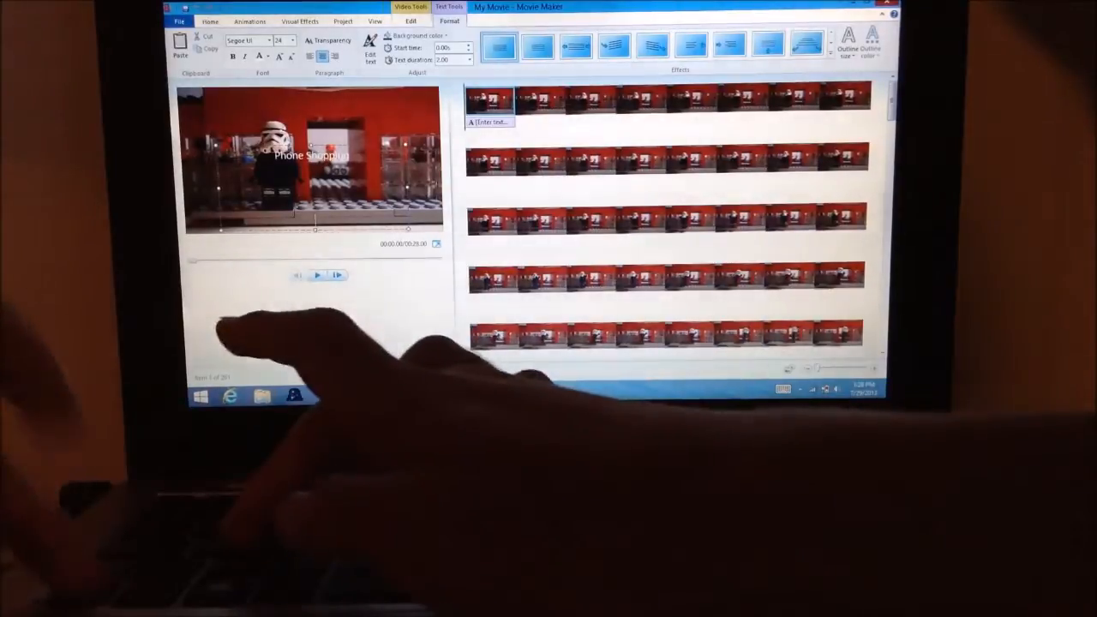
pyautogui.write('Ajerthell')
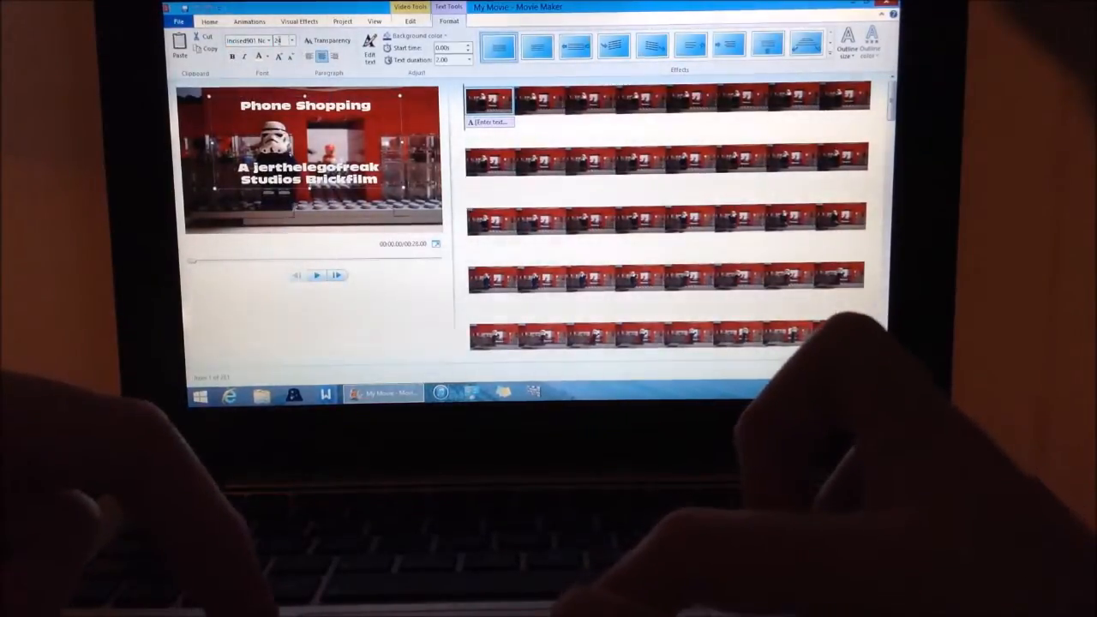
# - Try several fonts for the title, enlarge it twice, and color it red
pyautogui.click(294, 41)
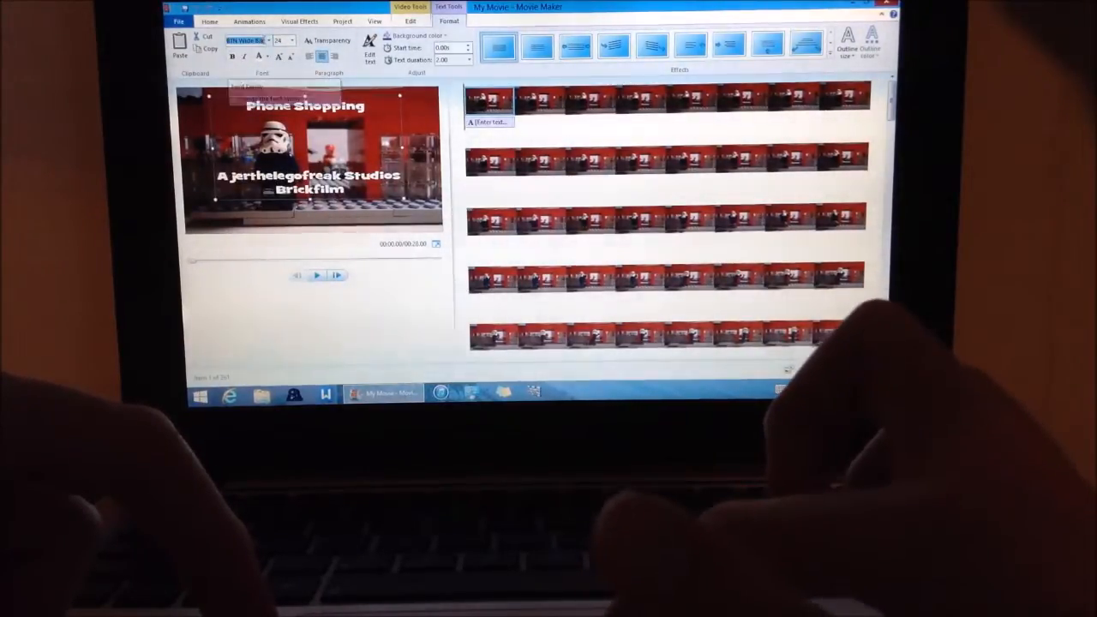
pyautogui.click(294, 40)
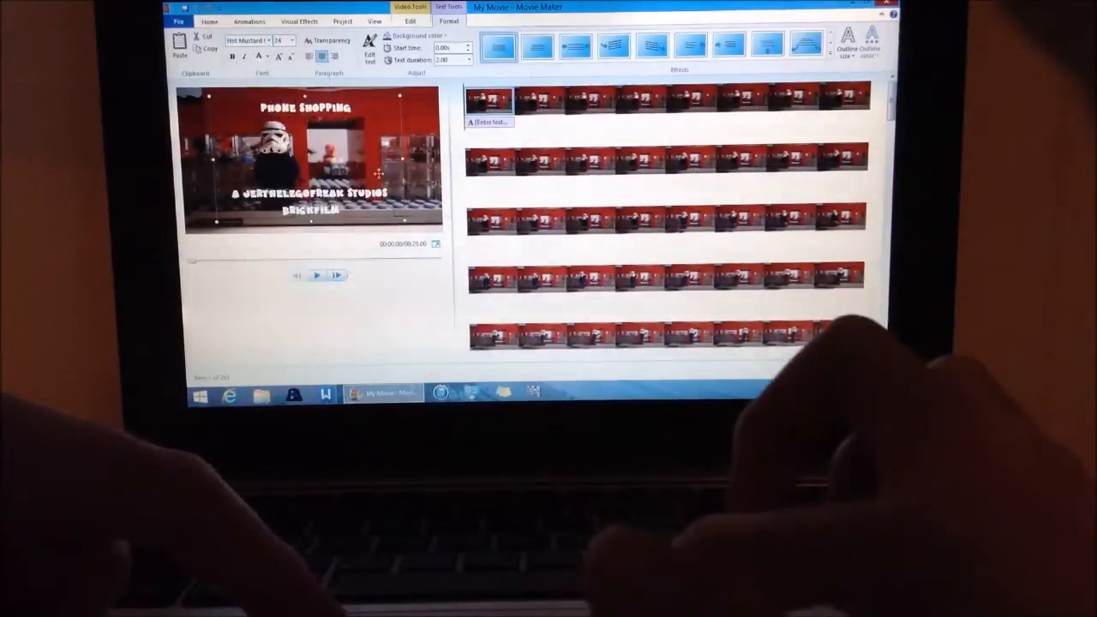
pyautogui.click(282, 41)
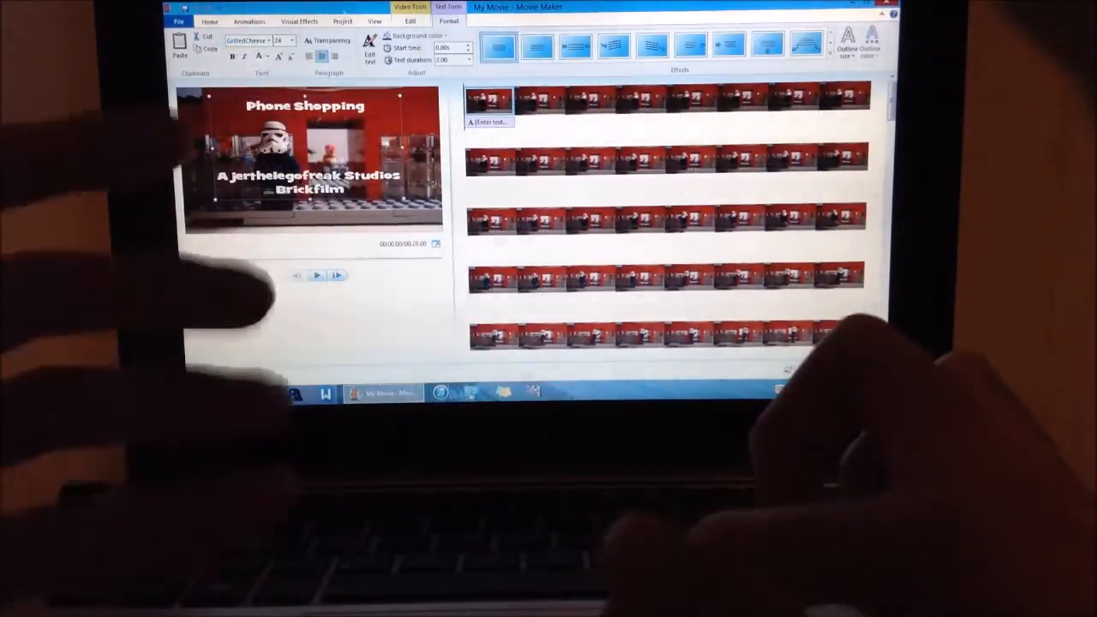
pyautogui.click(290, 41)
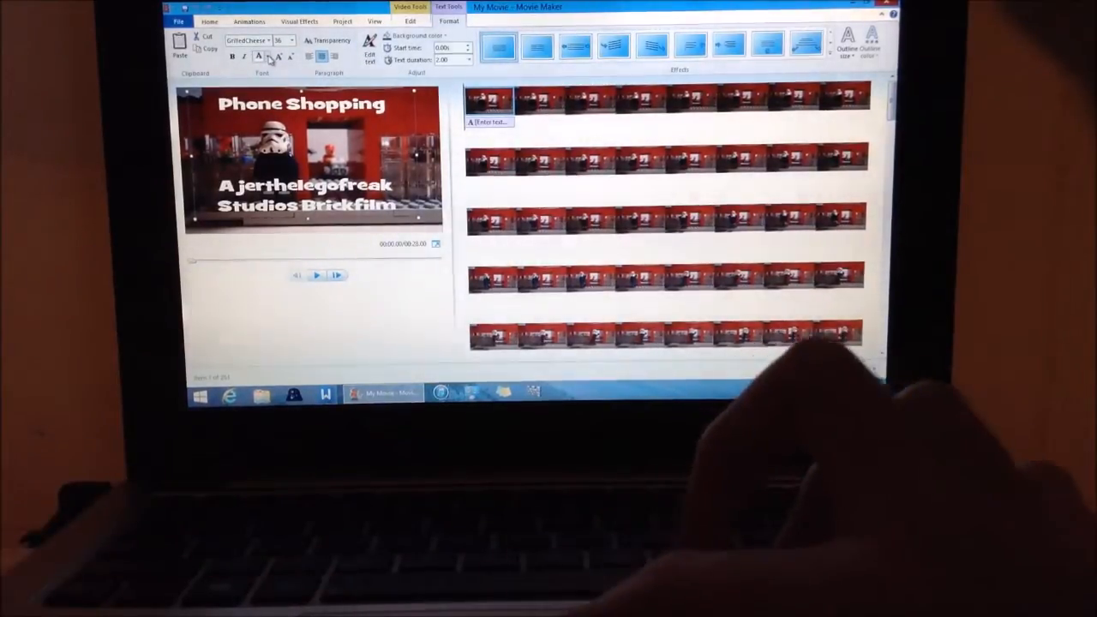
pyautogui.click(257, 56)
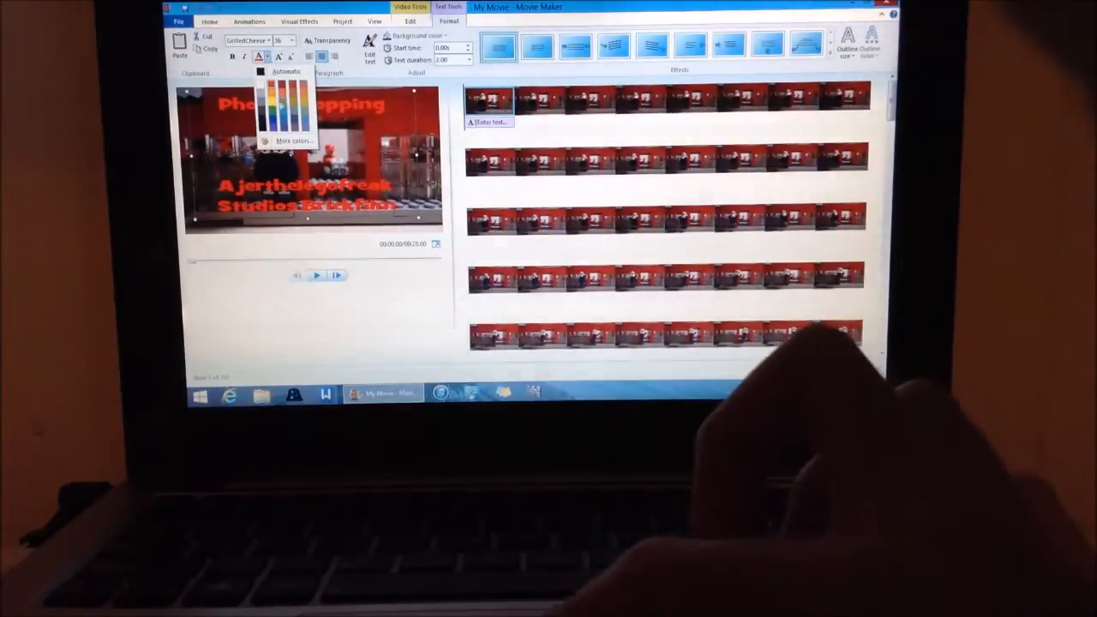
pyautogui.click(295, 103)
pyautogui.write('Thanks for watching')
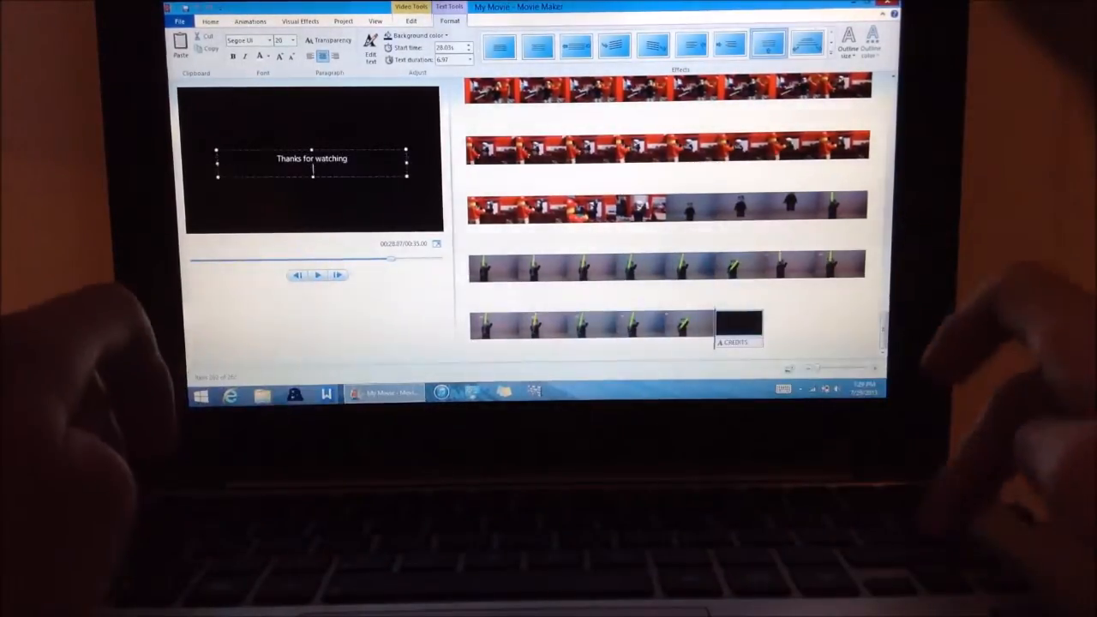
# - Type the STARRING and production credit lines, then grow the credits font
pyautogui.write('produced by Jeremiah Mahuron')
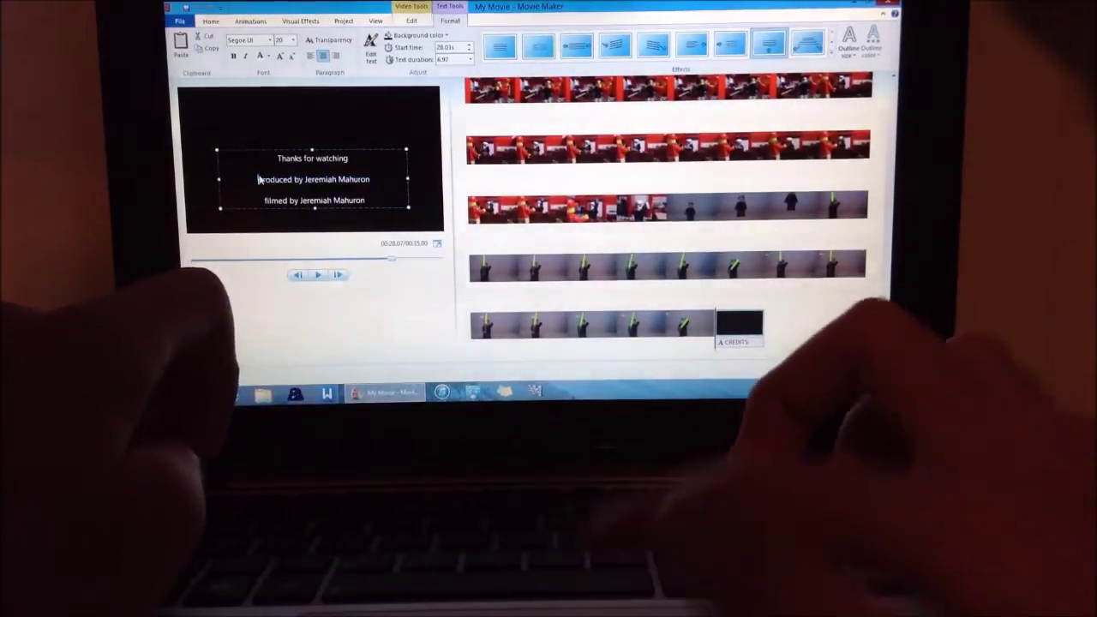
pyautogui.write('STARRING')
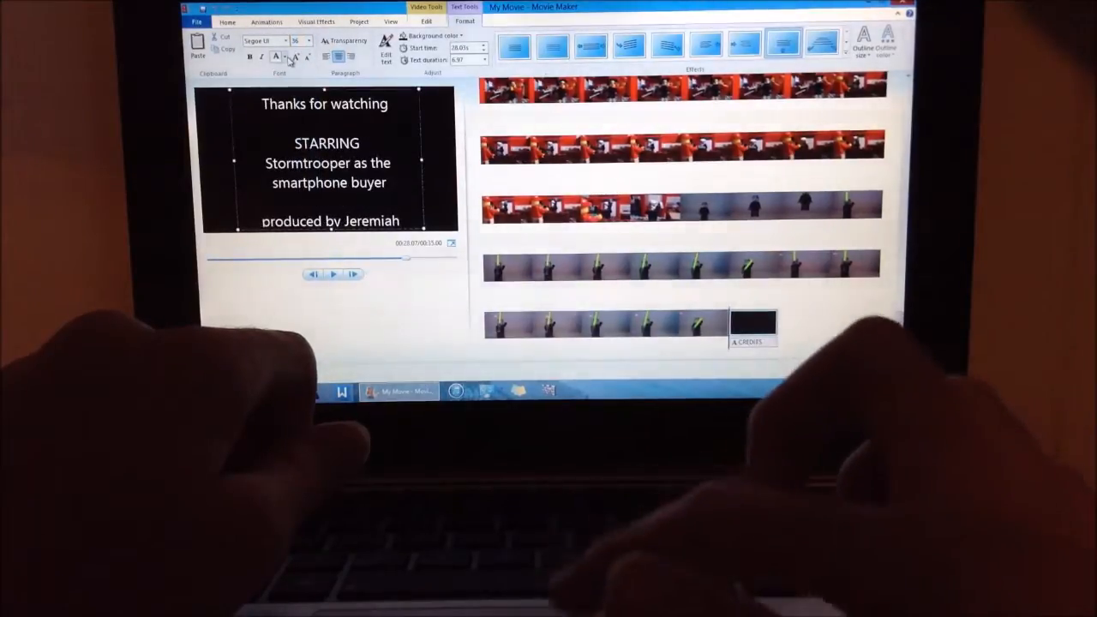
pyautogui.click(281, 56)
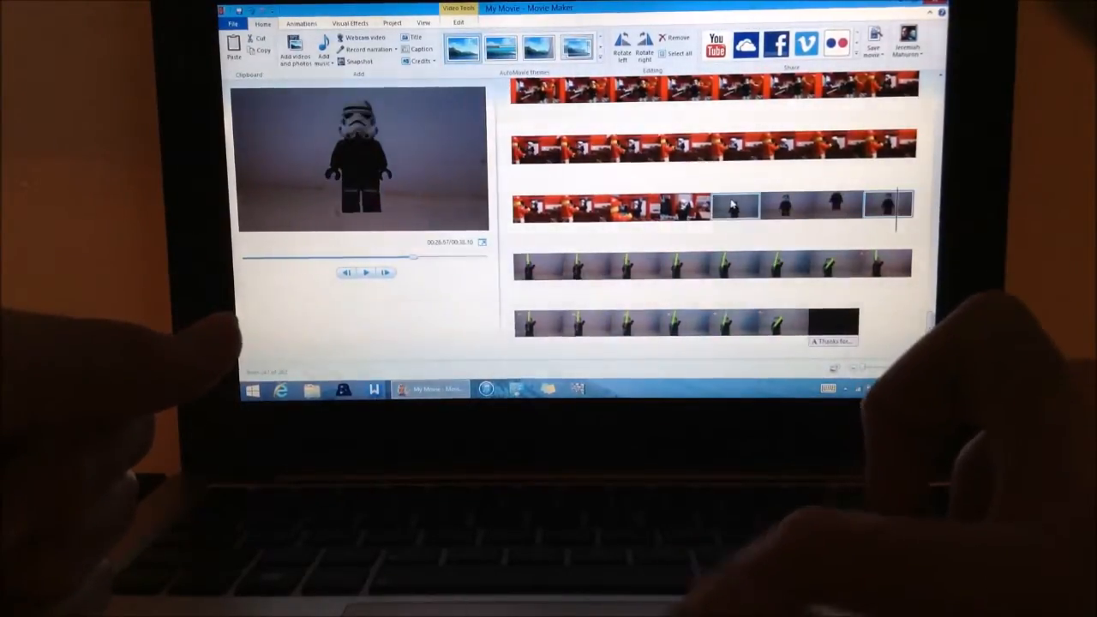
# - Copy the plain stormtrooper photos and paste extra copies before the lightsaber shots
pyautogui.rightClick(735, 204)
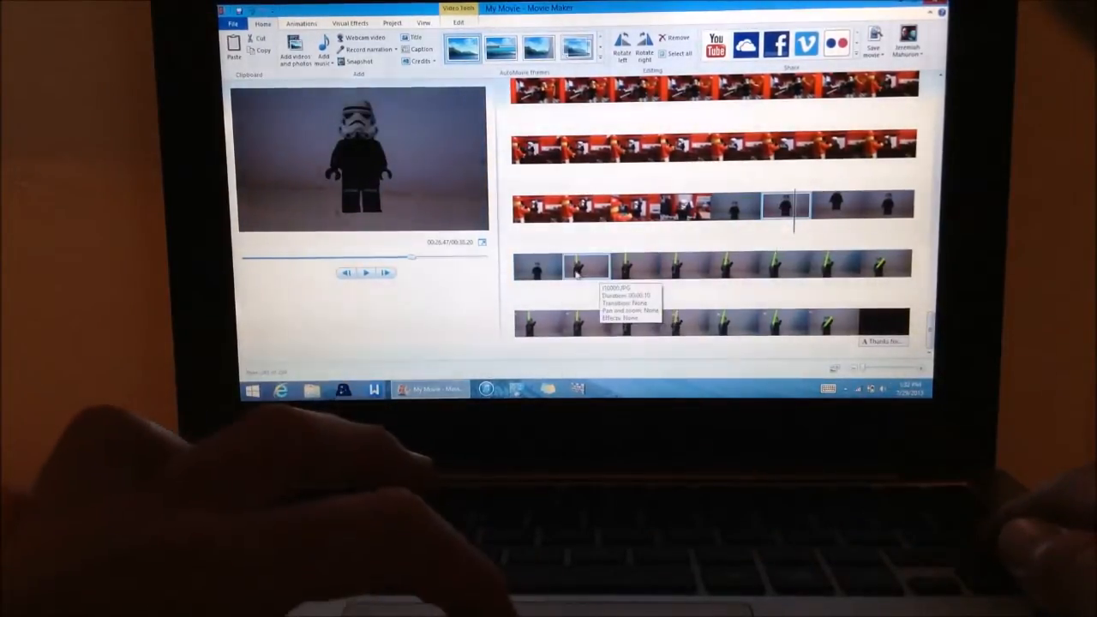
pyautogui.rightClick(540, 266)
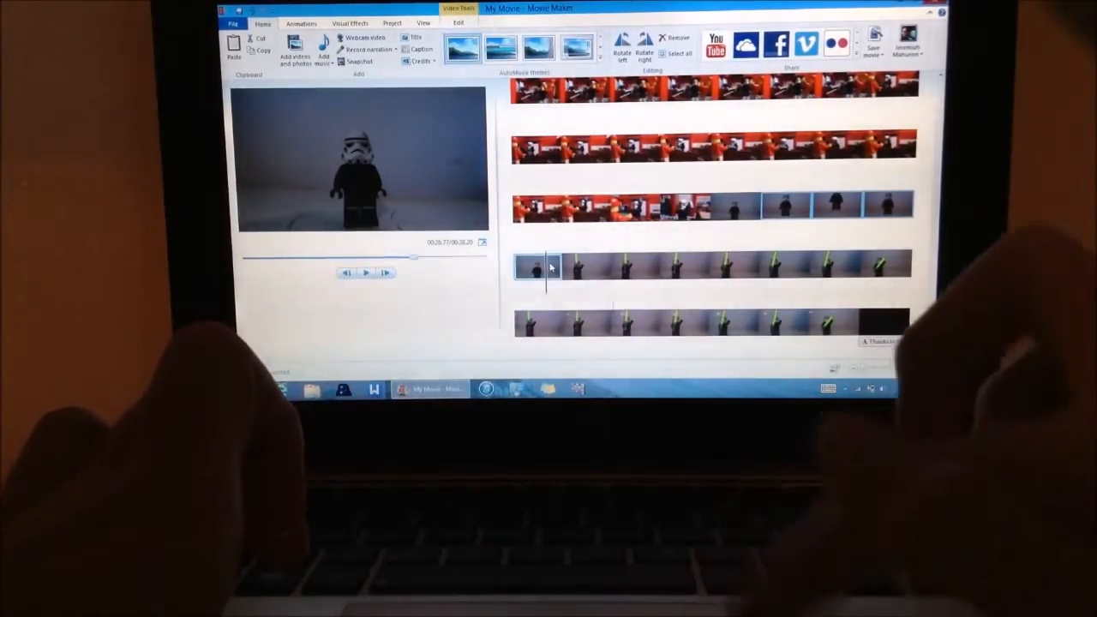
pyautogui.rightClick(550, 267)
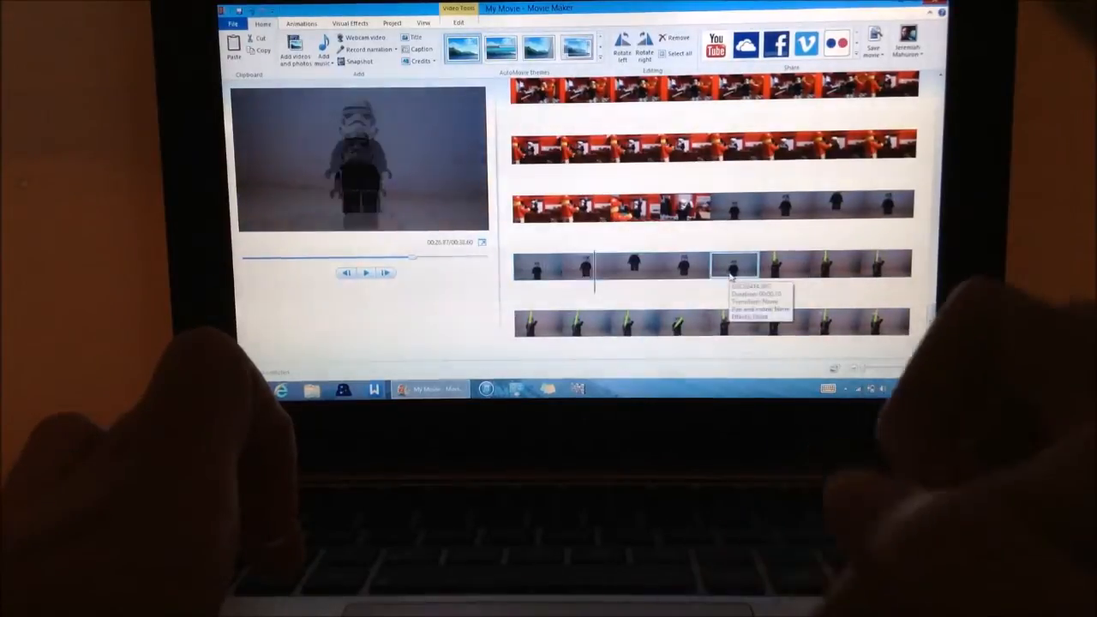
pyautogui.rightClick(733, 266)
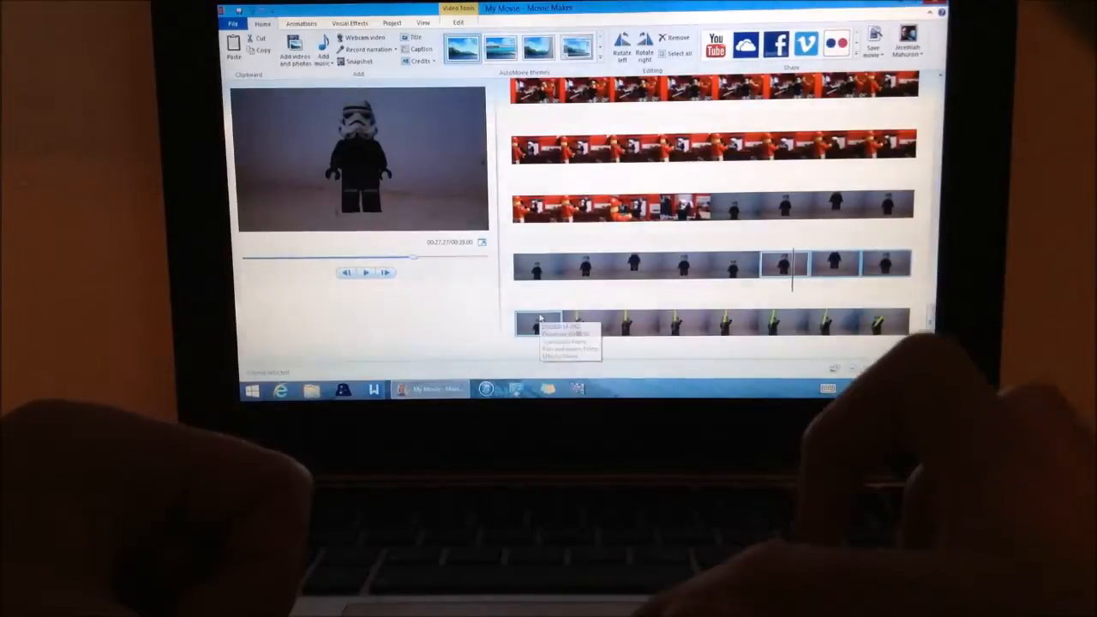
pyautogui.rightClick(540, 322)
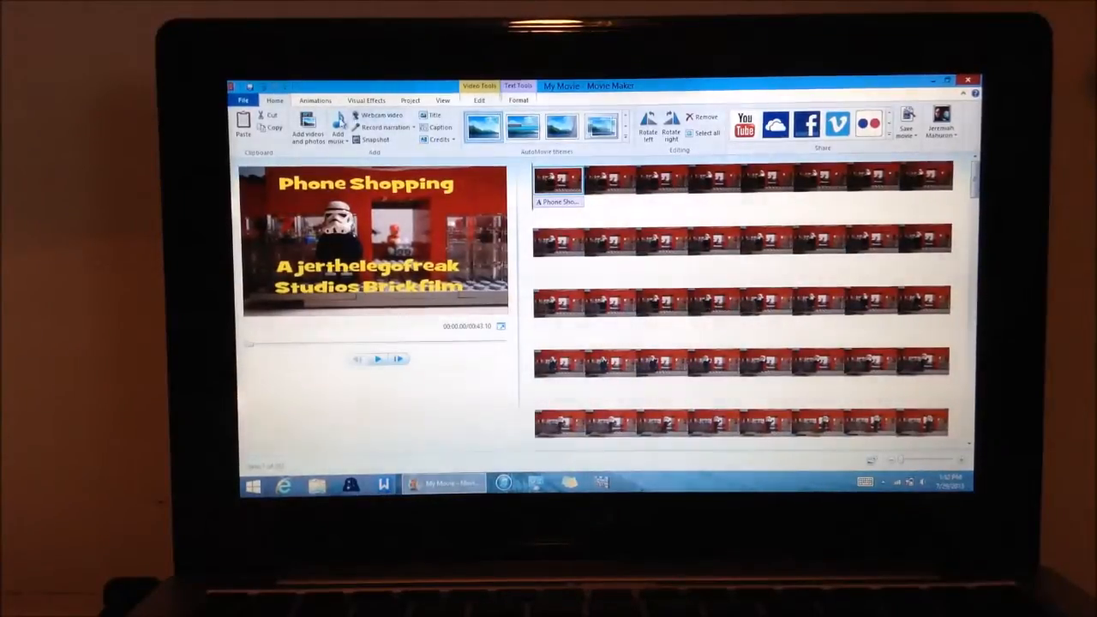
# - Add the Shopping Mall Ambiance file from Downloads as background music
pyautogui.click(329, 140)
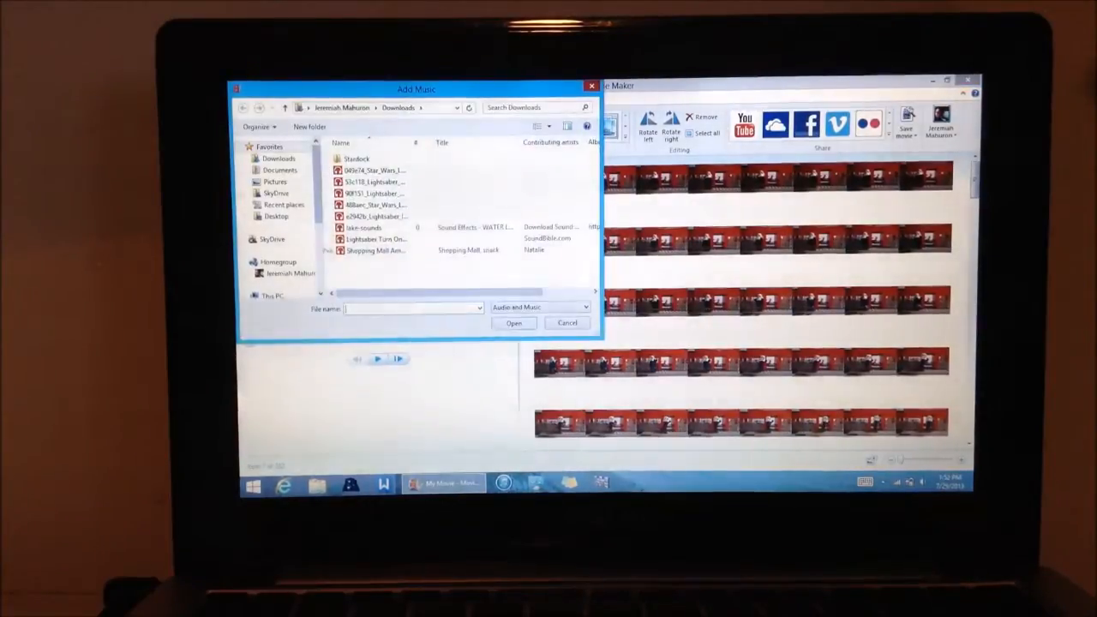
pyautogui.click(379, 250)
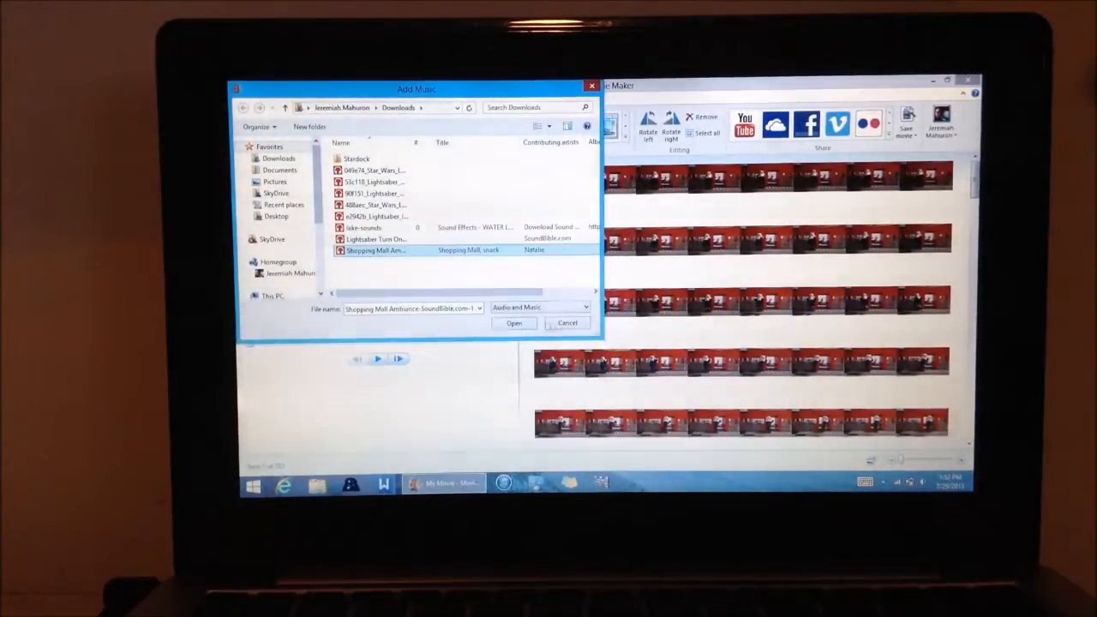
pyautogui.click(514, 322)
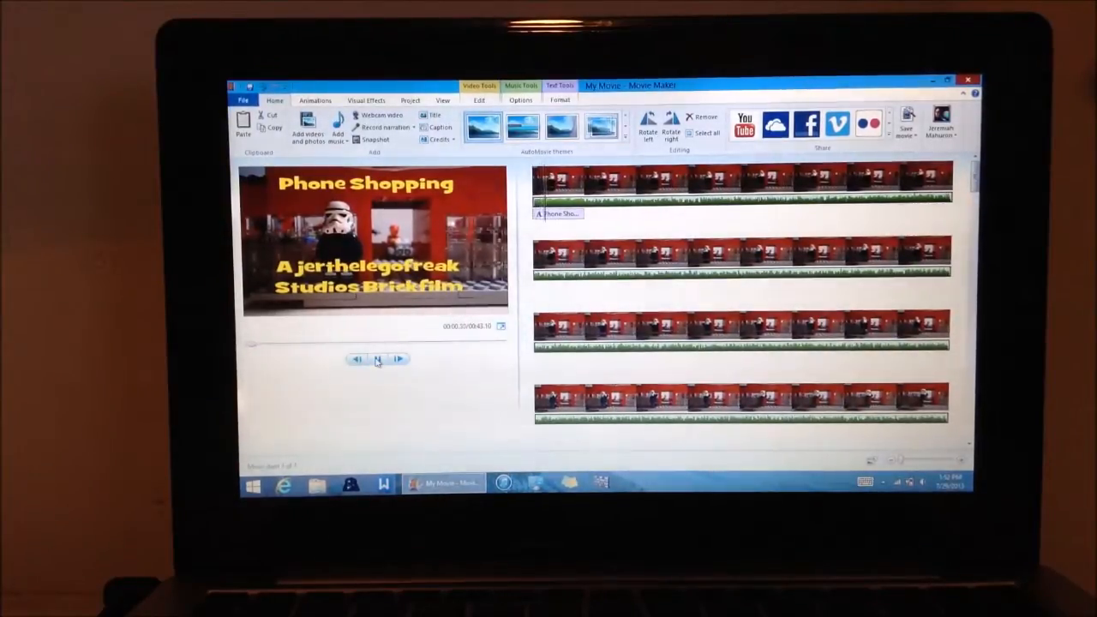
# - Play the preview and set the second sound clip to start at 30.00 s, trimmed 13.30–16.73 s
pyautogui.click(378, 359)
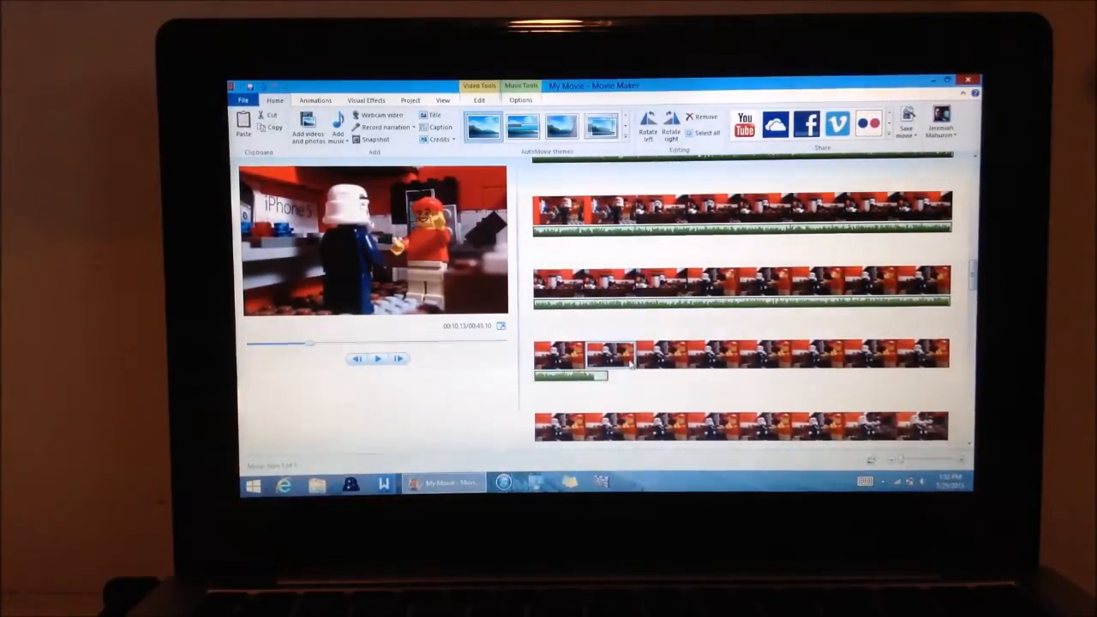
pyautogui.rightClick(617, 360)
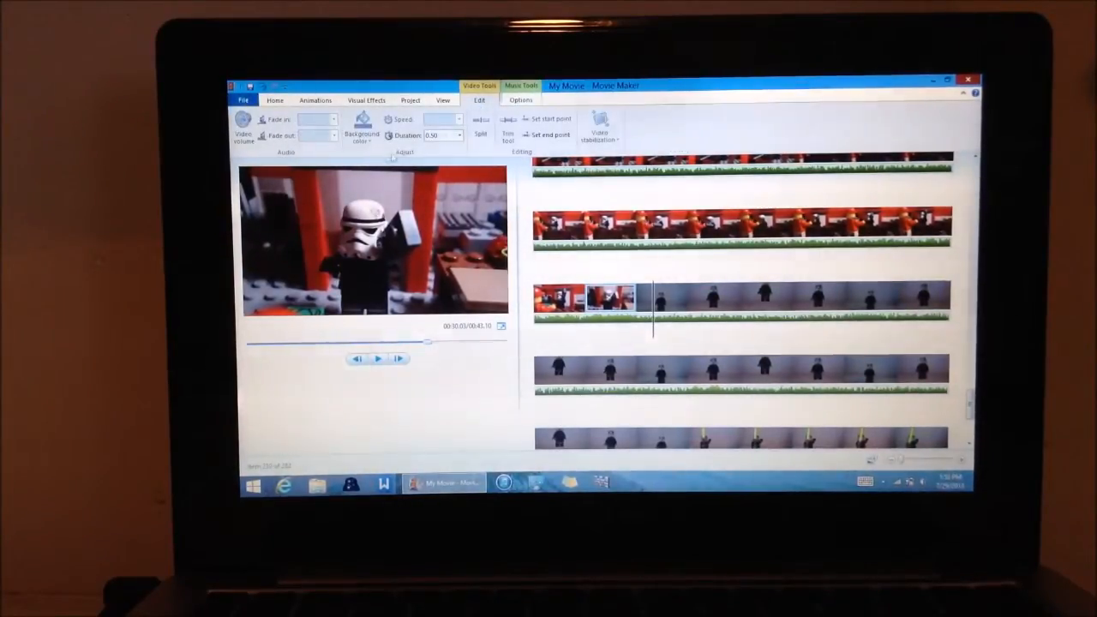
pyautogui.click(523, 85)
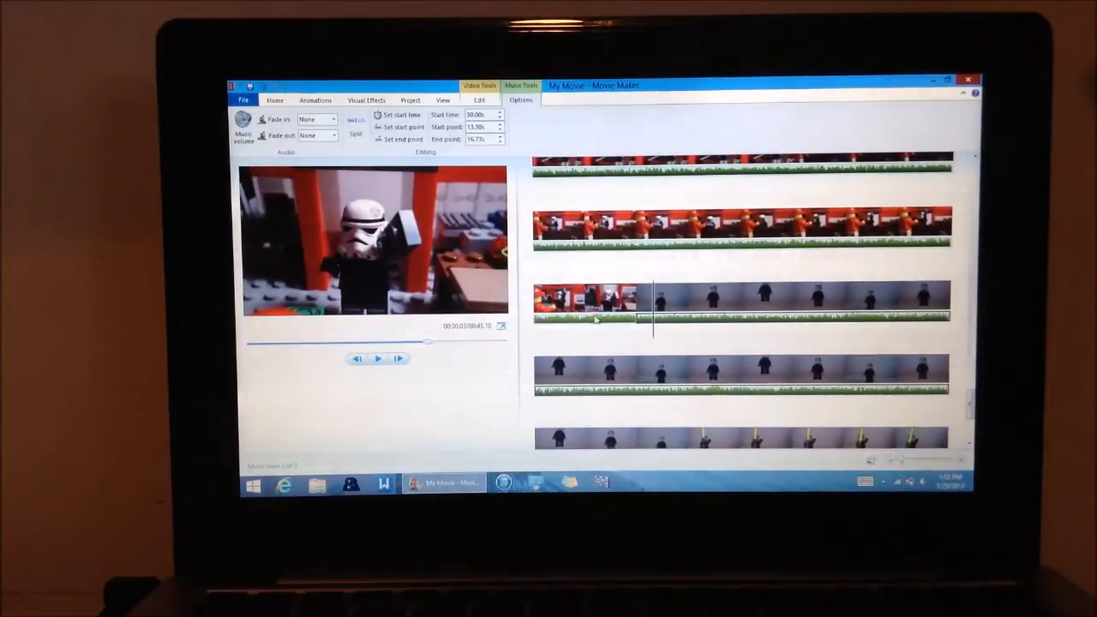
pyautogui.rightClick(647, 308)
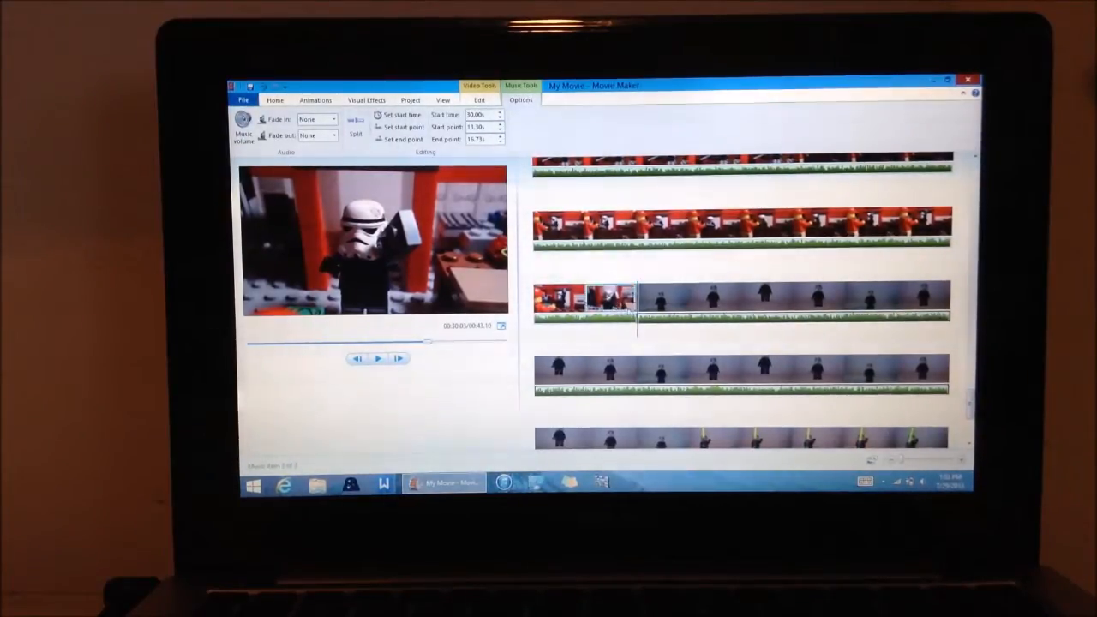
# - Open the ambience clip's editing options to end it before the white-backdrop stormtrooper shots
pyautogui.rightClick(651, 309)
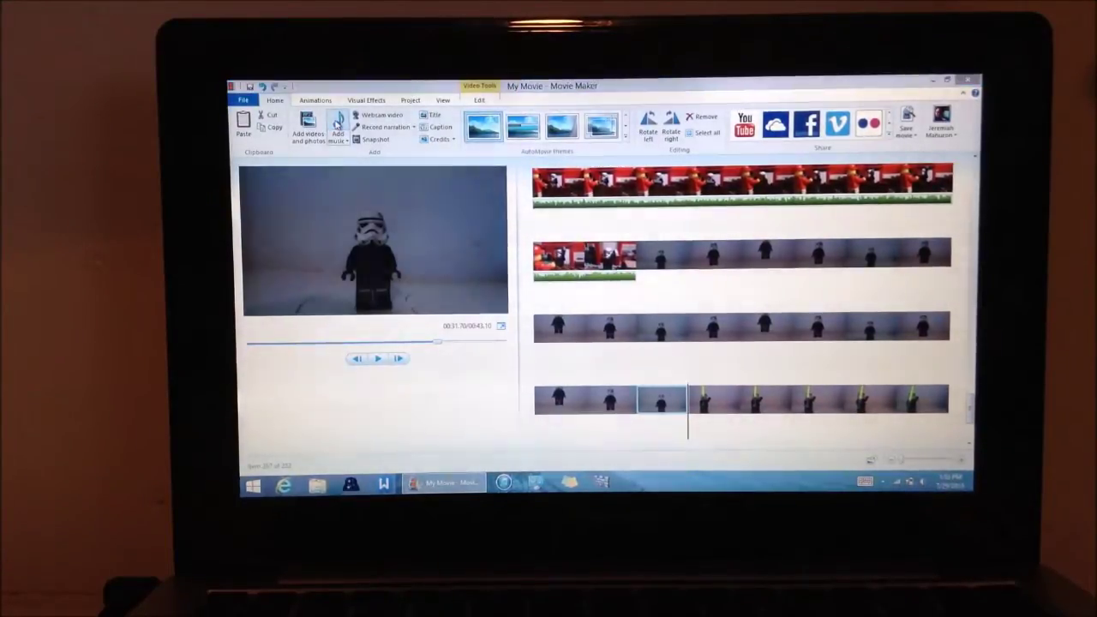
# - Add the Lightsaber Turn On sound at about 31.5 seconds, under the lightsaber shots
pyautogui.click(337, 127)
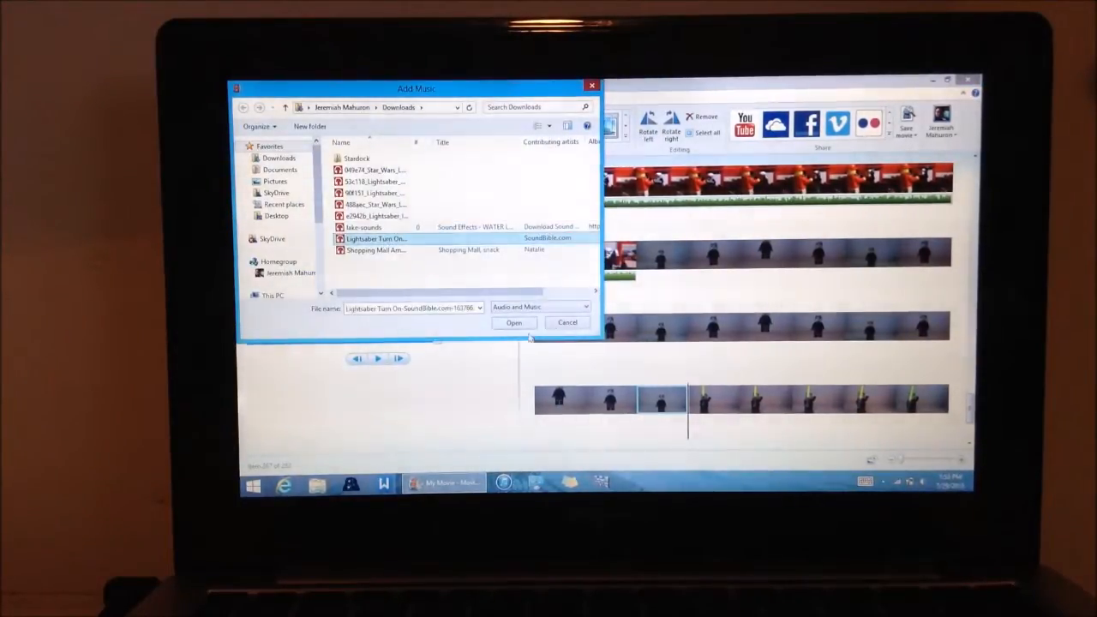
pyautogui.click(513, 322)
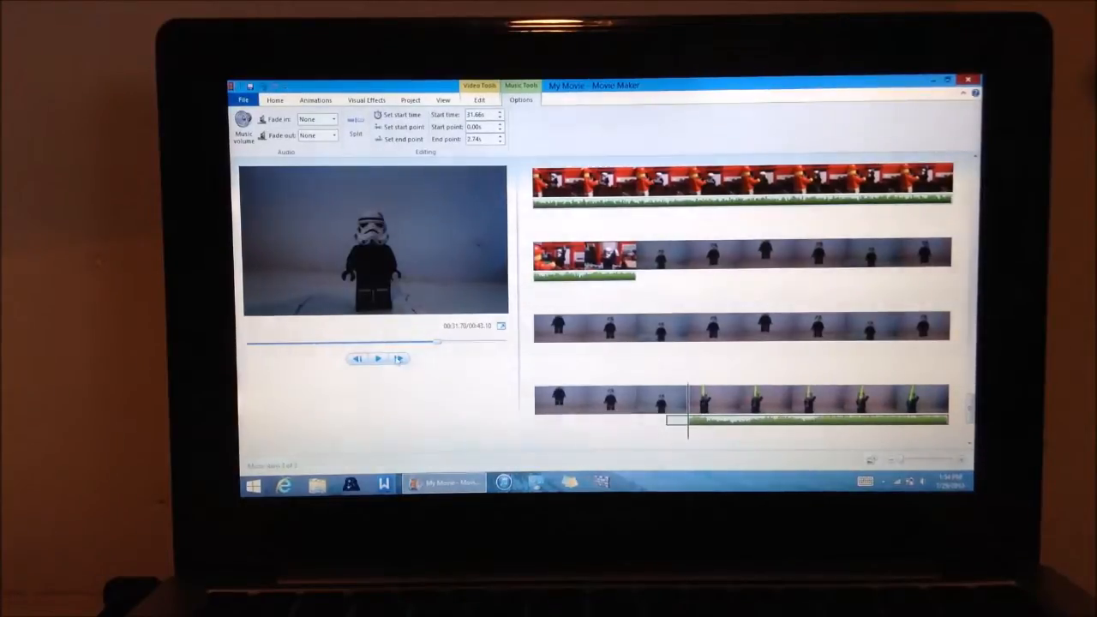
# - Preview the ending through to the credits, then open the Save Movie dialog
pyautogui.click(379, 358)
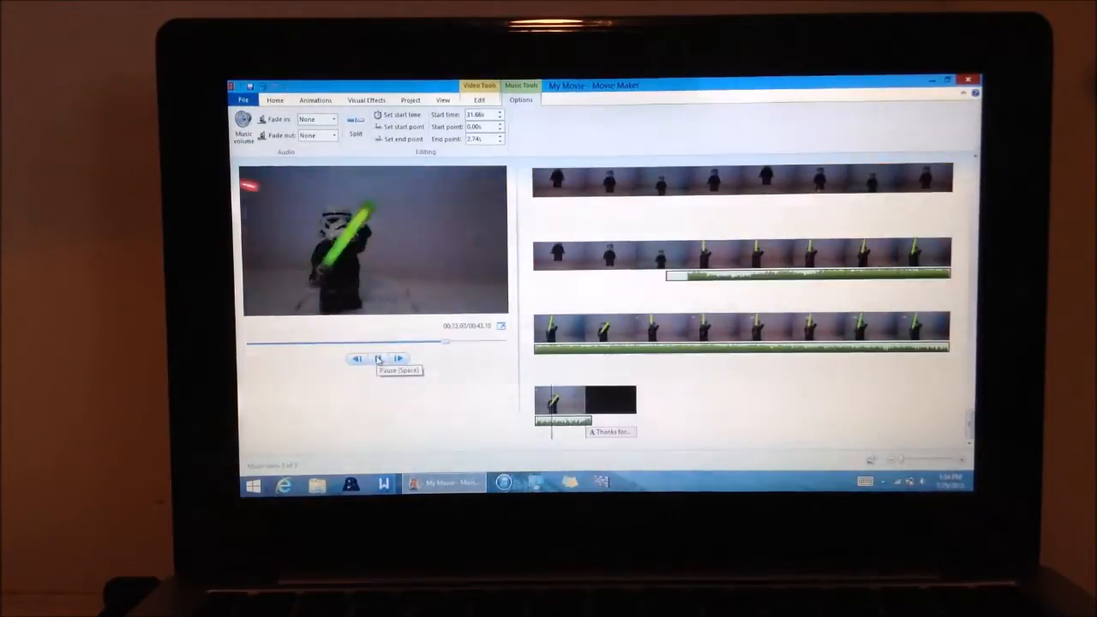
pyautogui.click(711, 253)
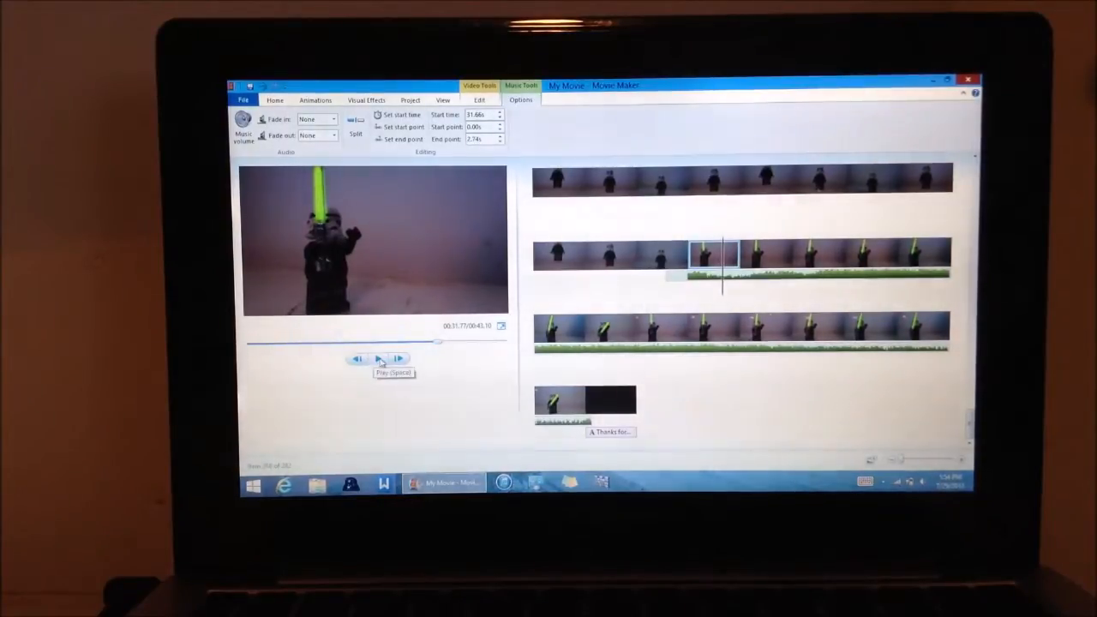
pyautogui.click(376, 358)
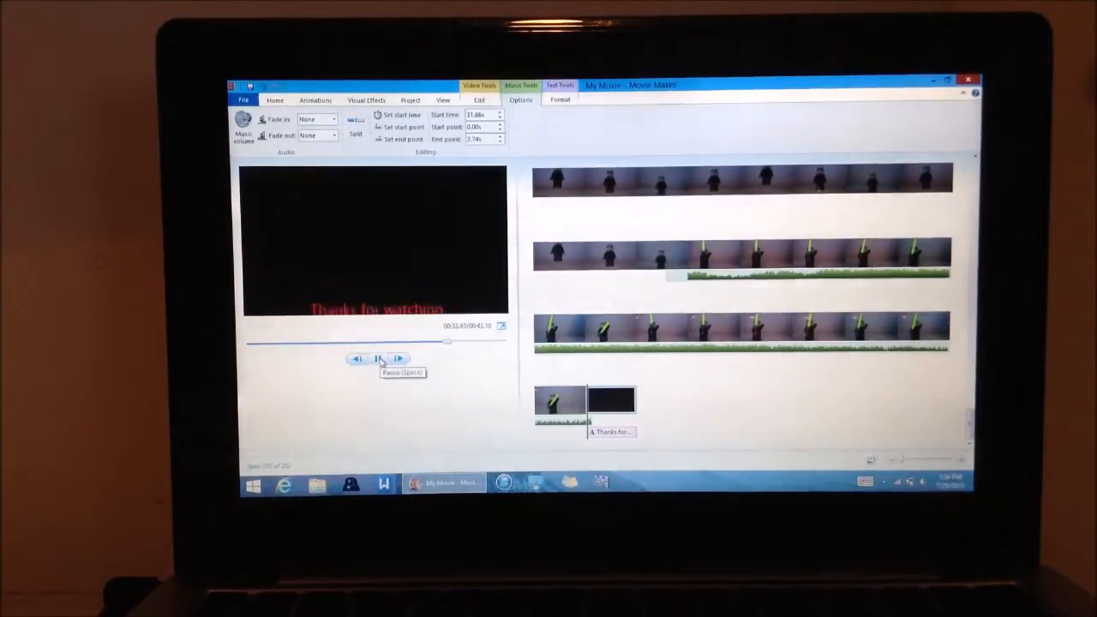
pyautogui.click(376, 358)
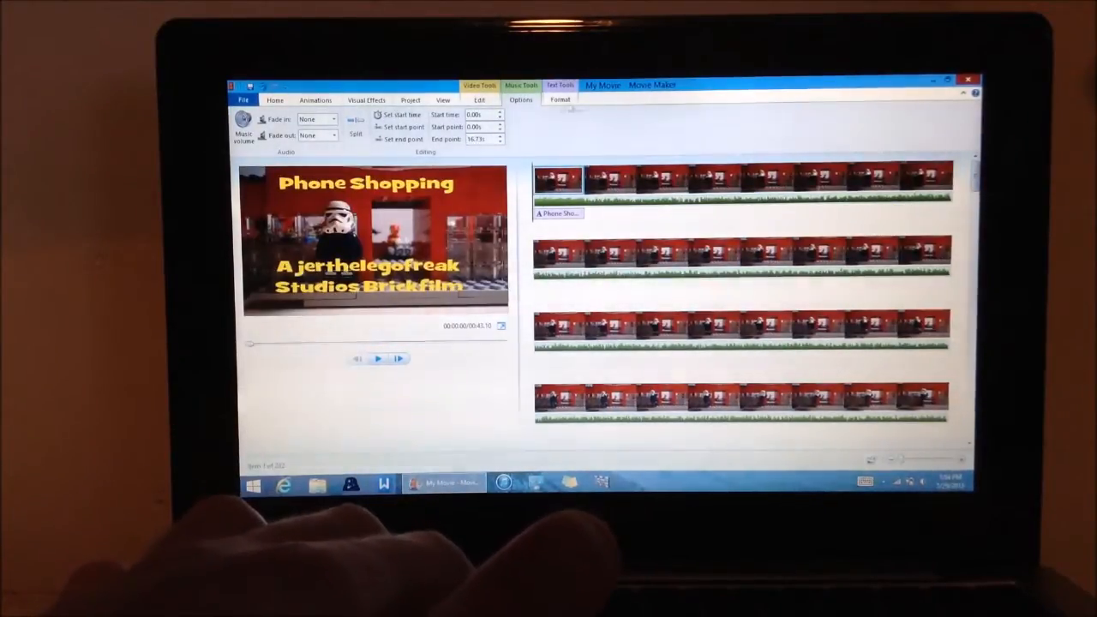
pyautogui.click(274, 101)
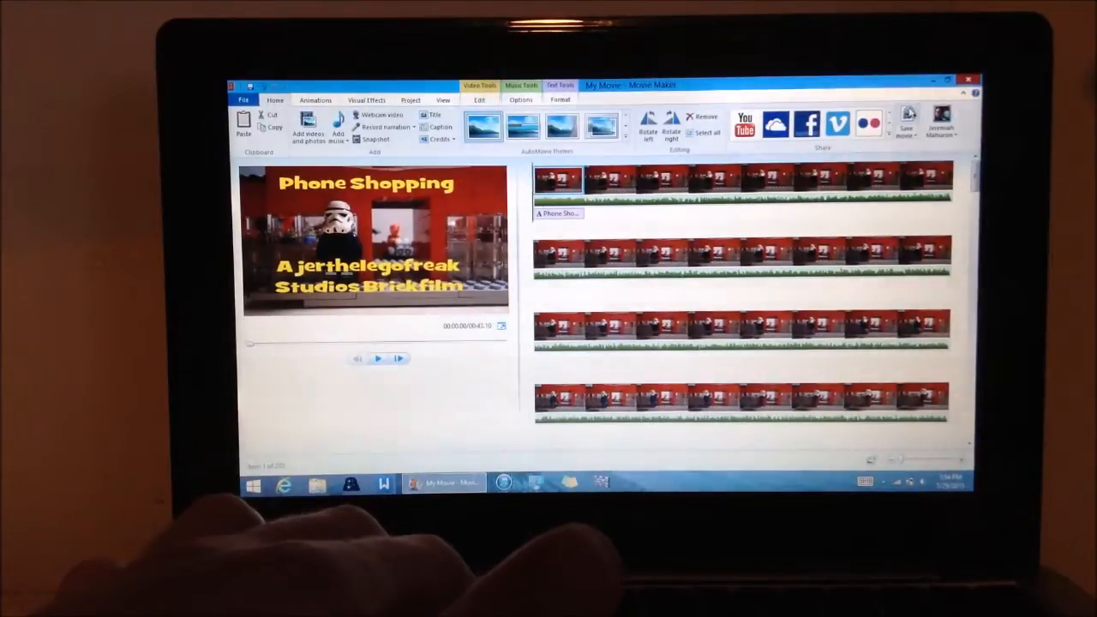
pyautogui.click(908, 120)
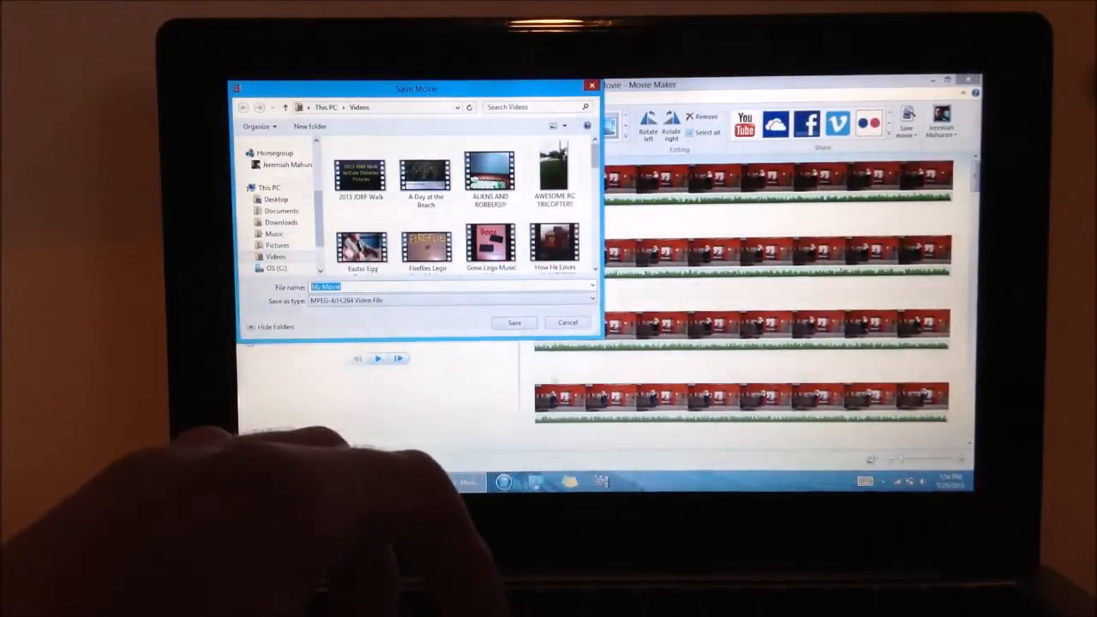
# - Save 'Phone Shopping' as a Windows Media Video File and let it render
pyautogui.click(588, 299)
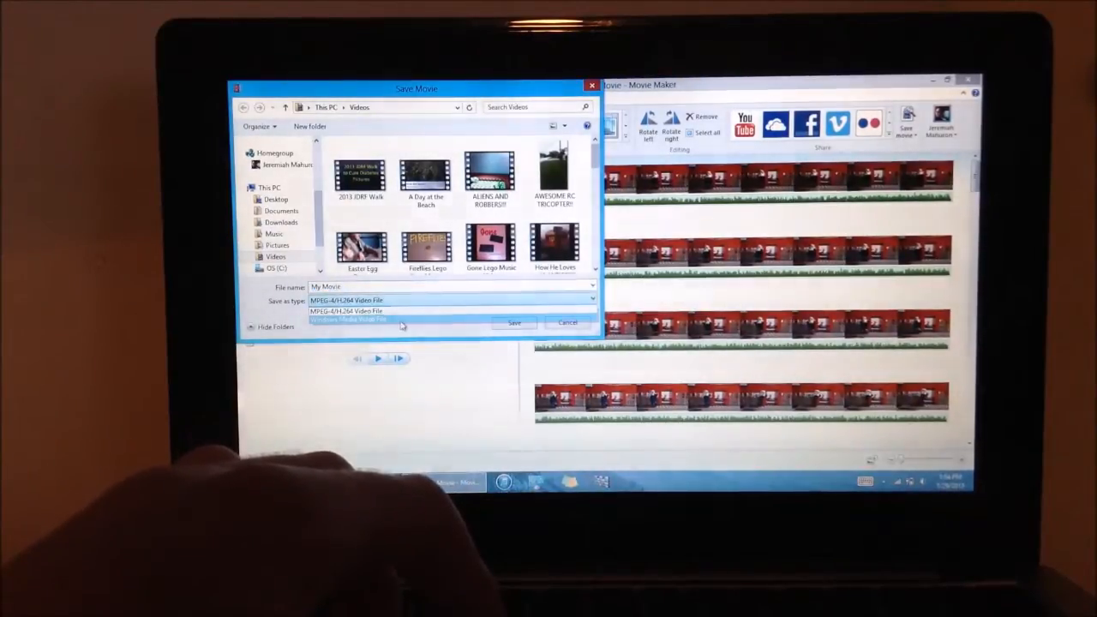
pyautogui.click(345, 320)
pyautogui.write('Phone Shopping')
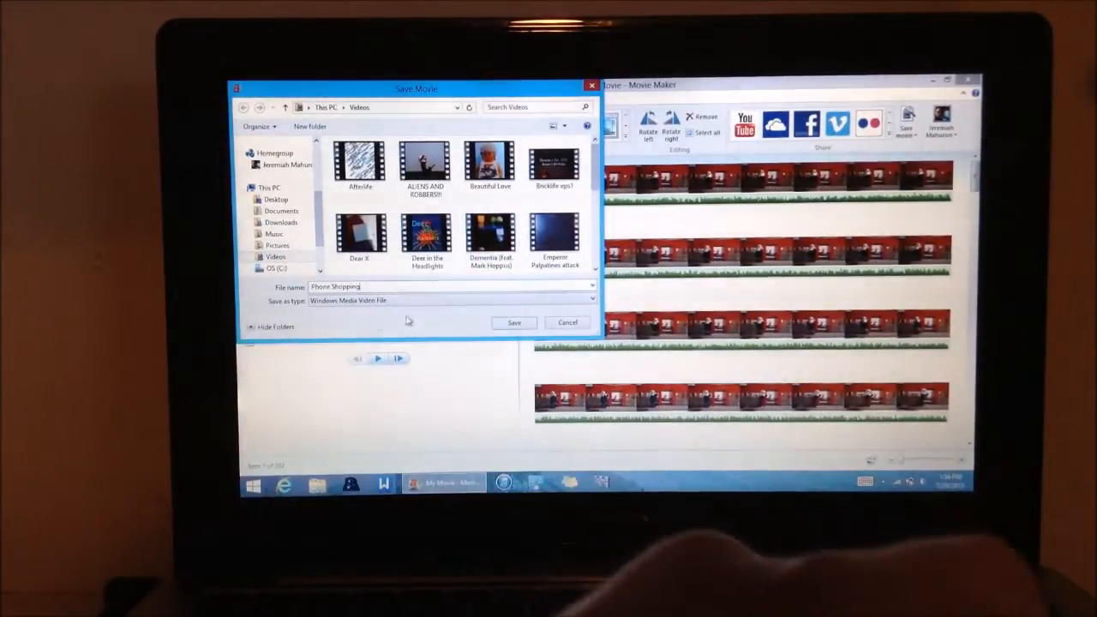
pyautogui.click(514, 323)
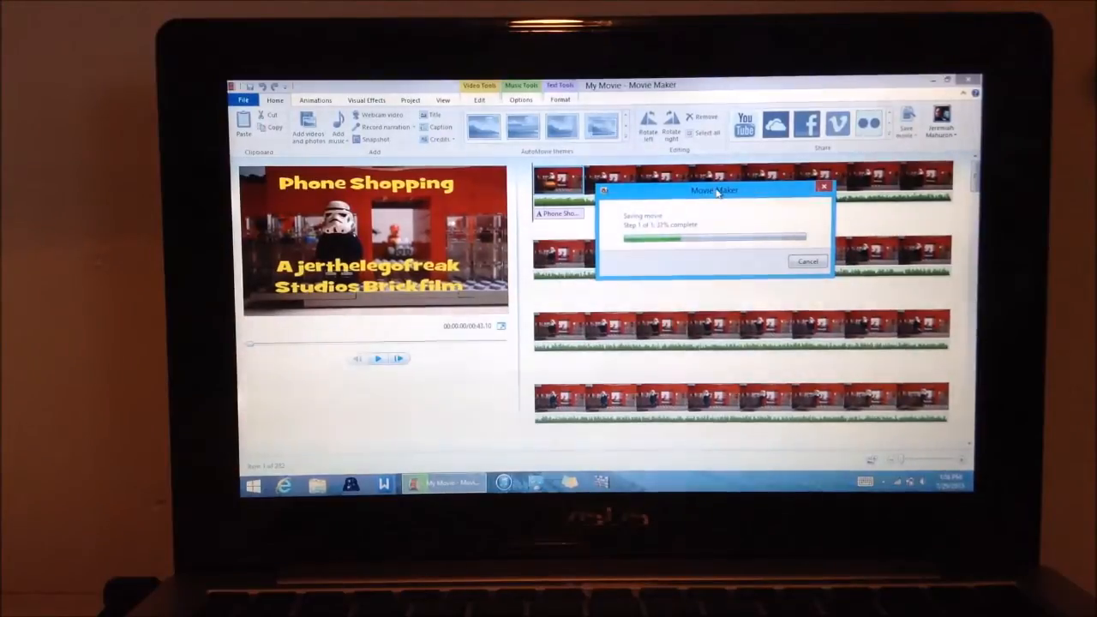
pyautogui.moveTo(713, 190); pyautogui.dragTo(559, 165)
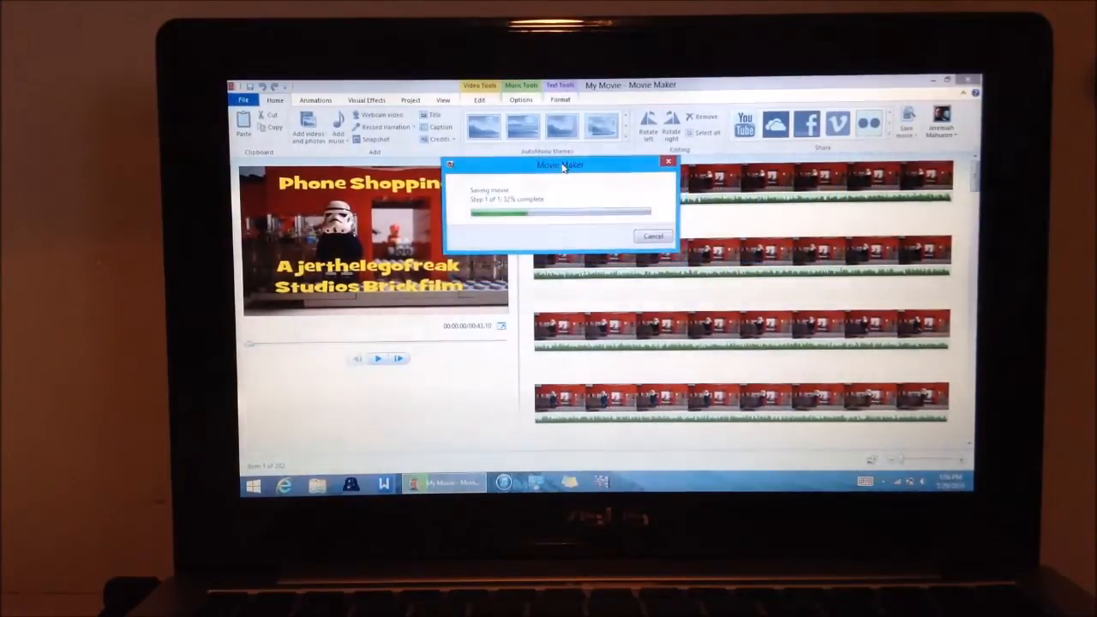